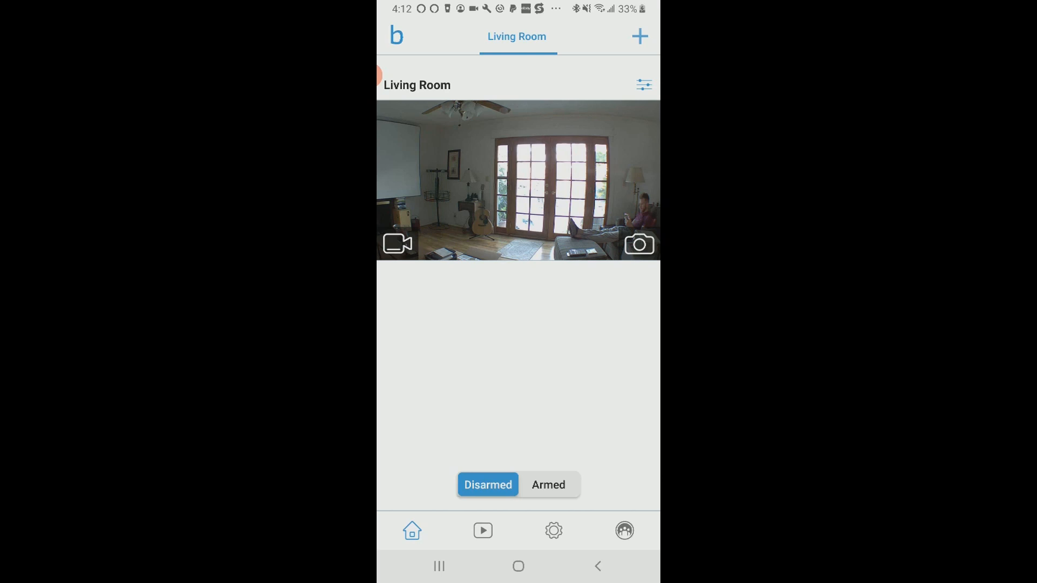
Start the Living Room camera's Live View from its home-screen thumbnail.
{"action": "left_click", "coordinate": [396, 244]}
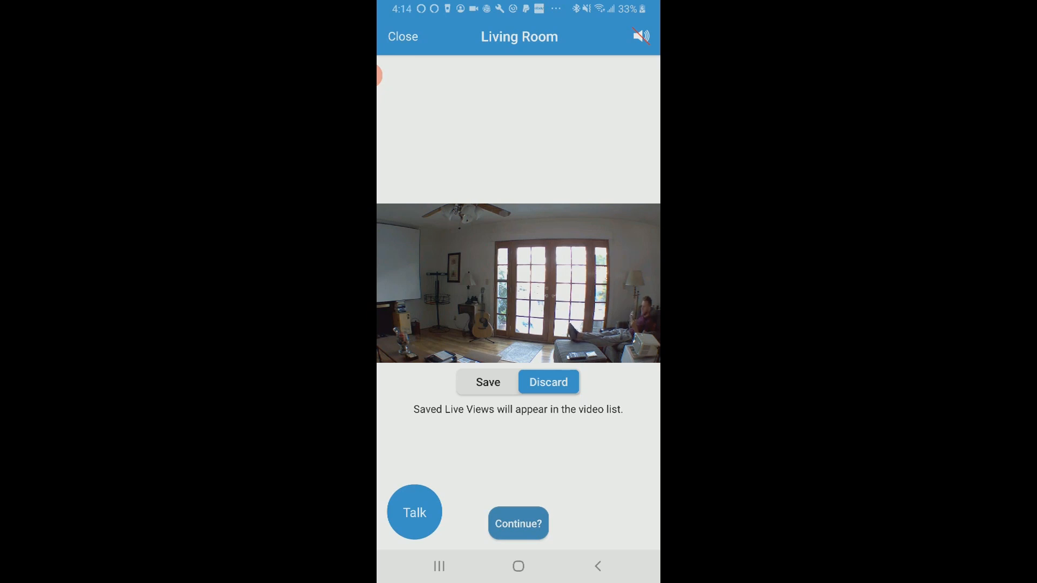
Continue the Living Room live stream briefly, then close it back to the home screen.
{"action": "left_click", "coordinate": [518, 523]}
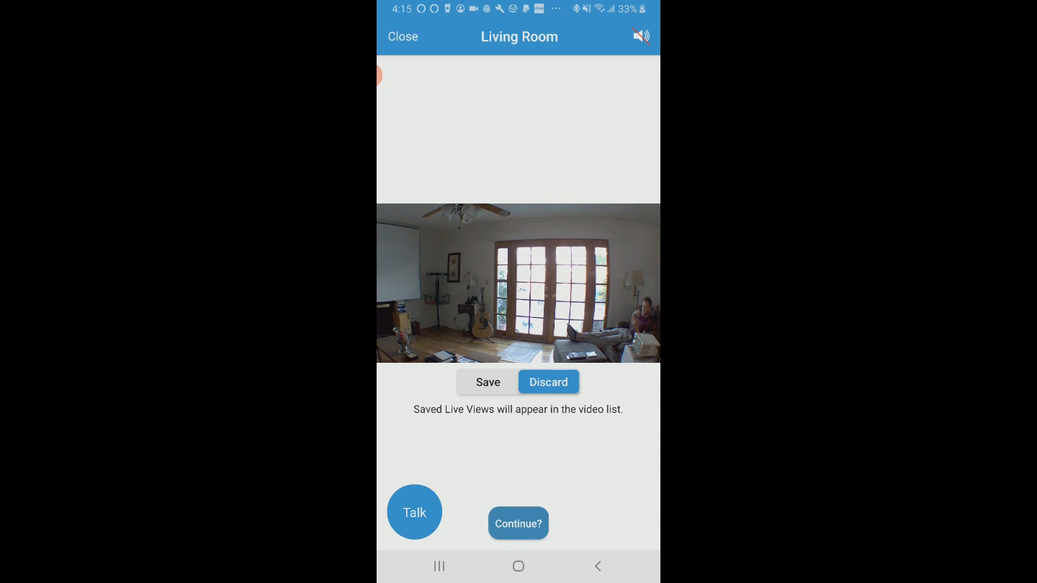
{"action": "left_click", "coordinate": [517, 523]}
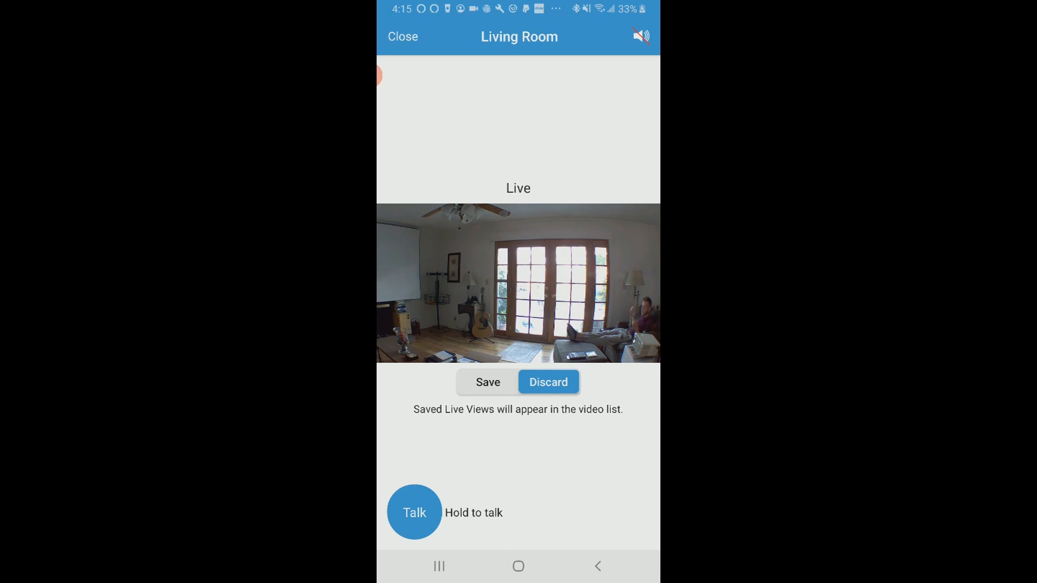
{"action": "left_click", "coordinate": [547, 381]}
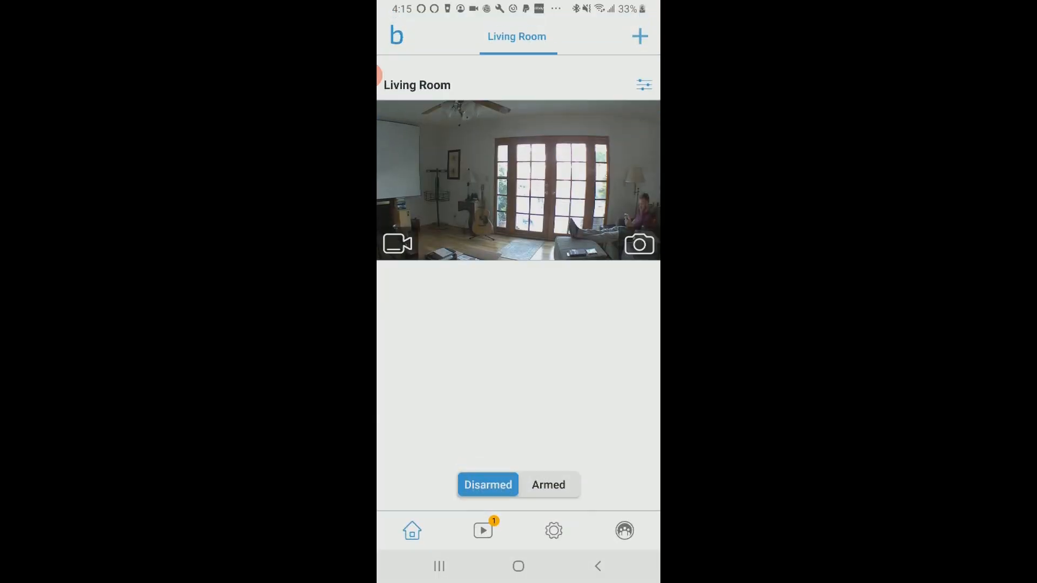
Go into Living Room camera settings and bring up the Activity Zones screen.
{"action": "left_click", "coordinate": [643, 84]}
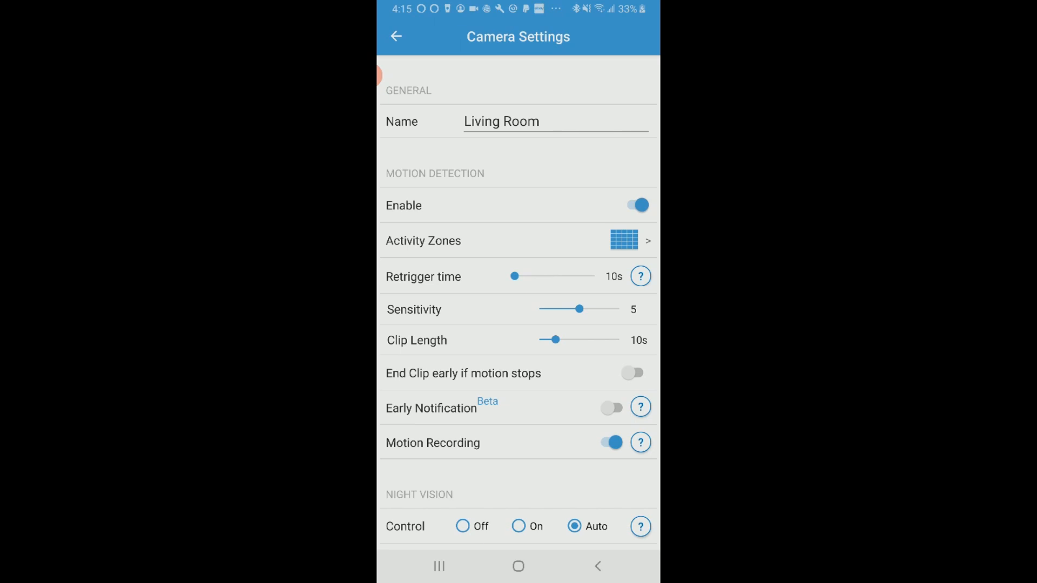
{"action": "left_click", "coordinate": [622, 239]}
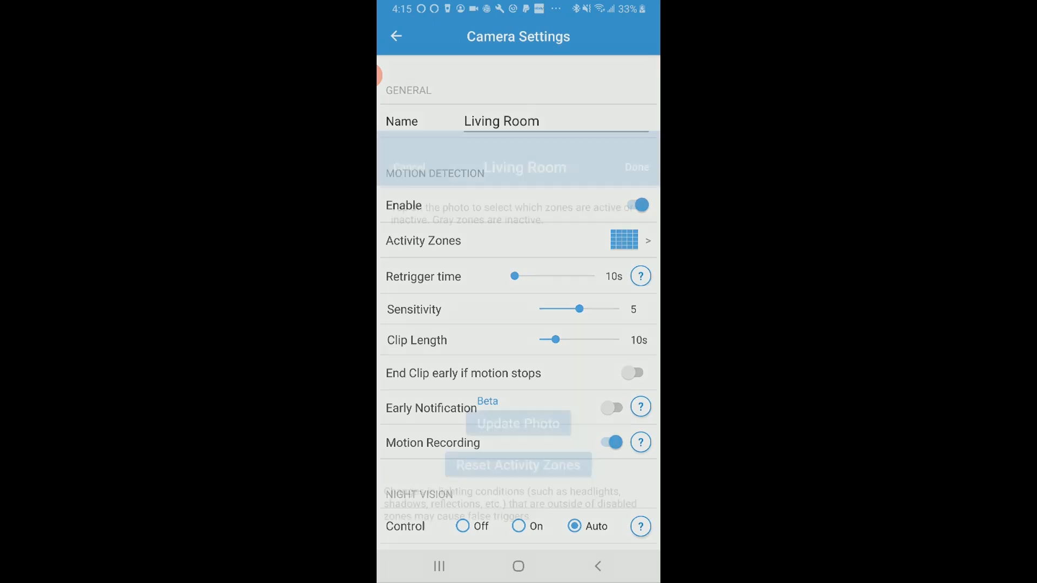
Review the activity zones grid with inactive zones, then return to Camera Settings.
{"action": "left_click", "coordinate": [622, 240]}
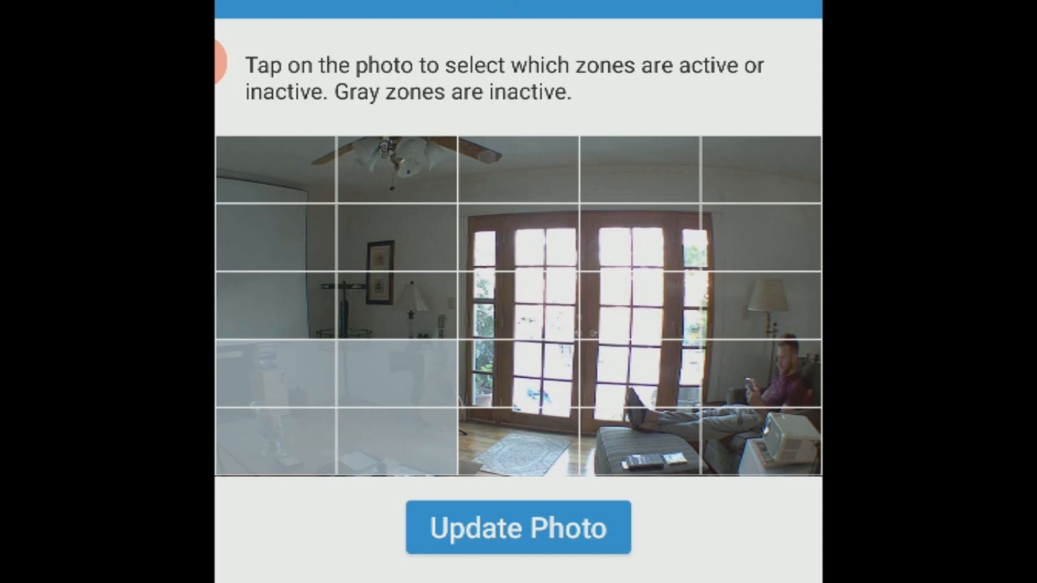
{"action": "left_click", "coordinate": [397, 305]}
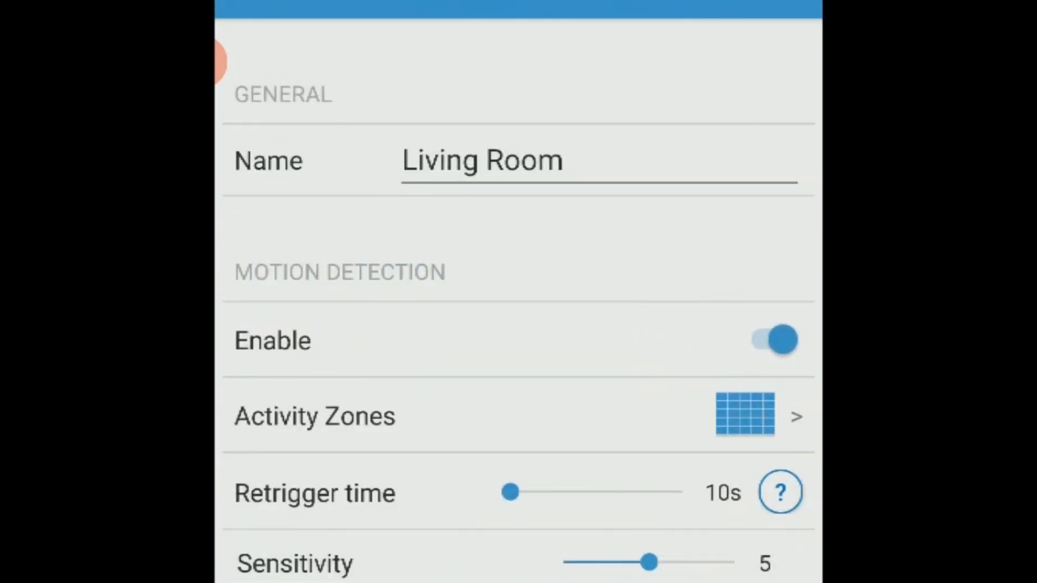
Scroll the camera settings past Audio, Video and Status down to Firmware and Delete Camera.
{"action": "scroll", "scroll_direction": "down", "scroll_amount": 3}
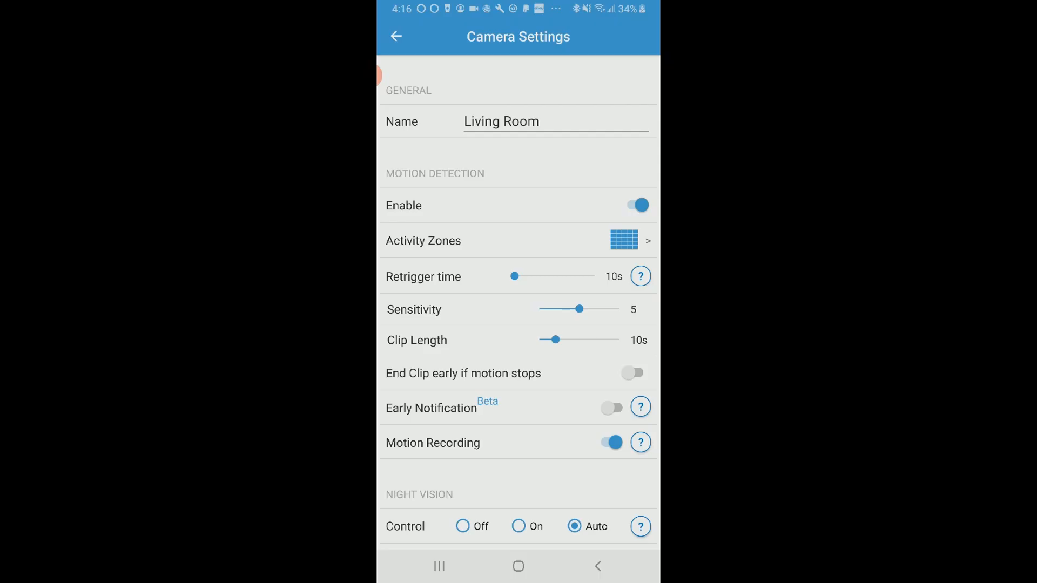
{"action": "scroll", "scroll_direction": "down", "scroll_amount": 3}
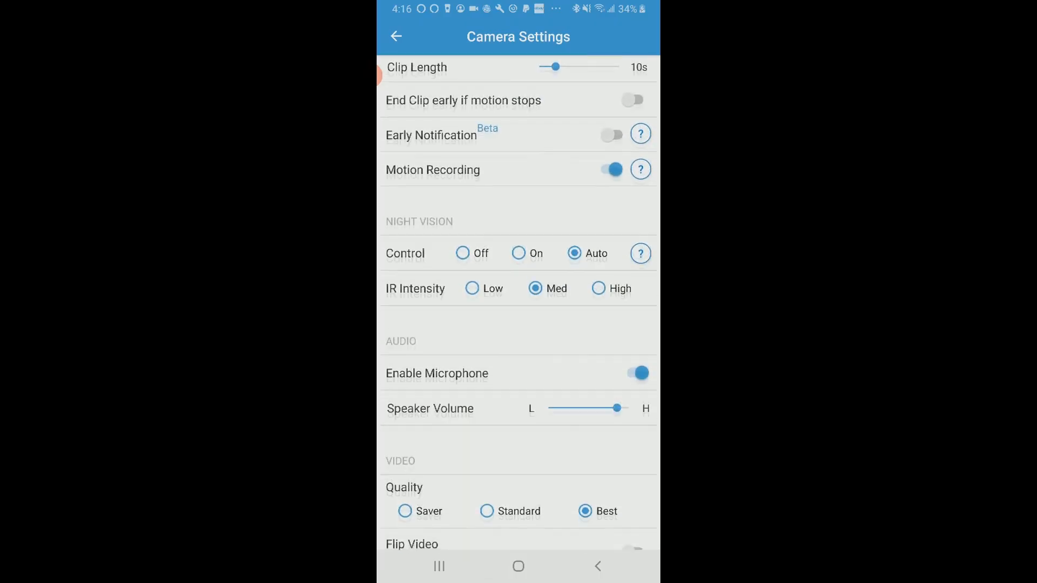
{"action": "scroll", "scroll_direction": "up", "scroll_amount": 3}
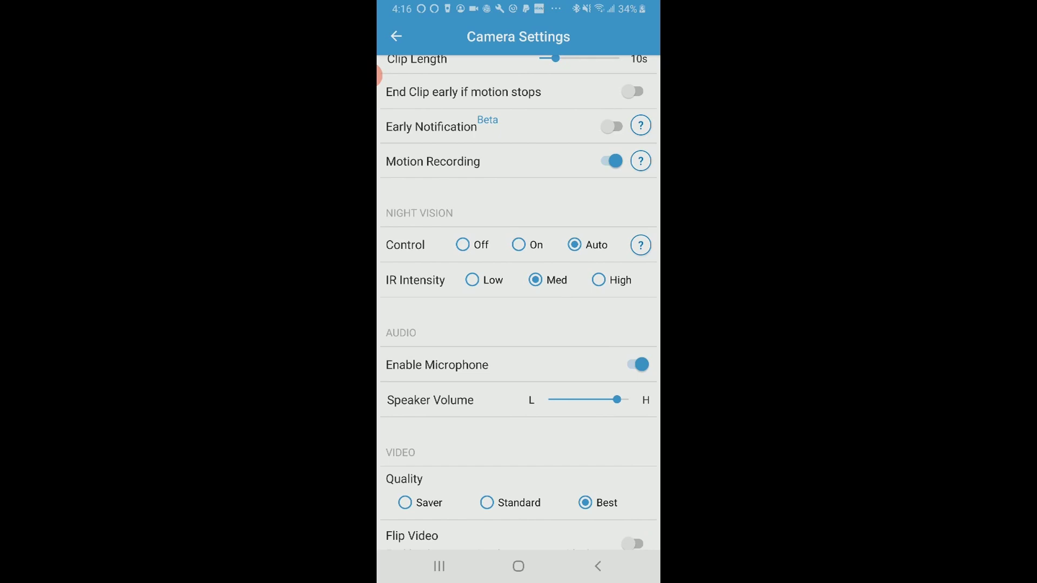
{"action": "scroll", "scroll_direction": "up", "scroll_amount": 3}
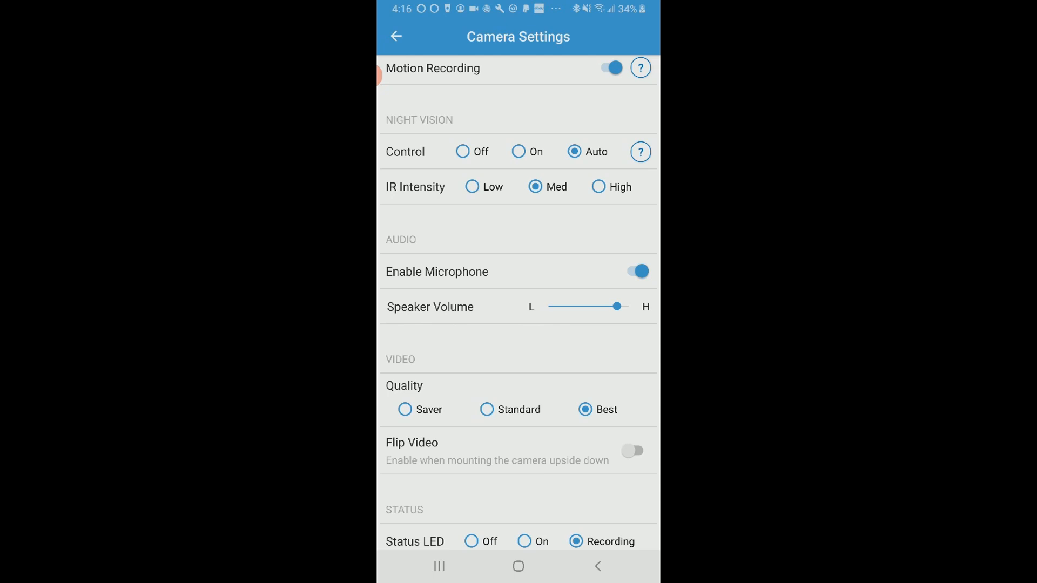
{"action": "scroll", "scroll_direction": "up", "scroll_amount": 3}
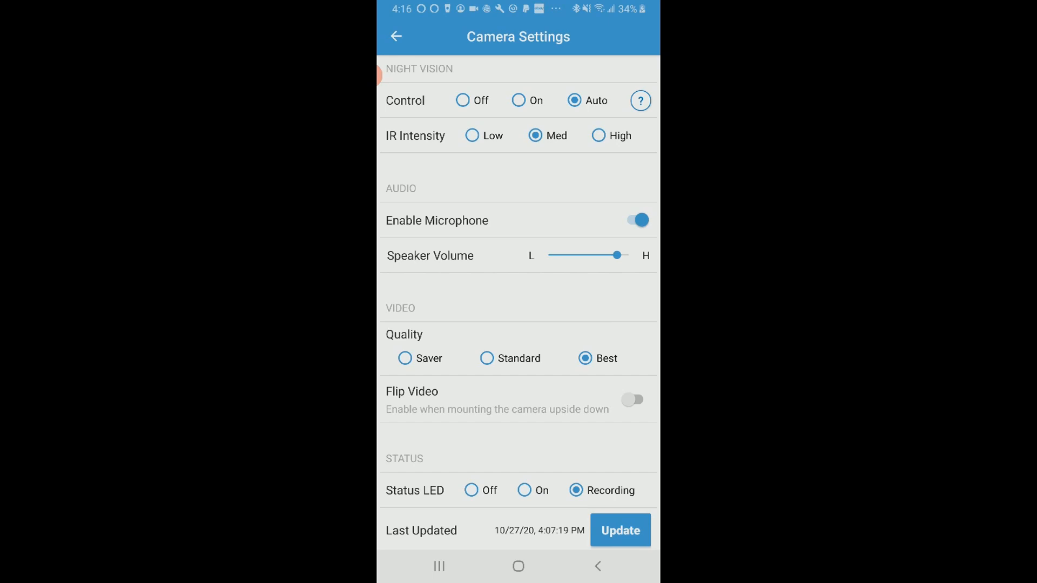
{"action": "scroll", "scroll_direction": "down", "scroll_amount": 3}
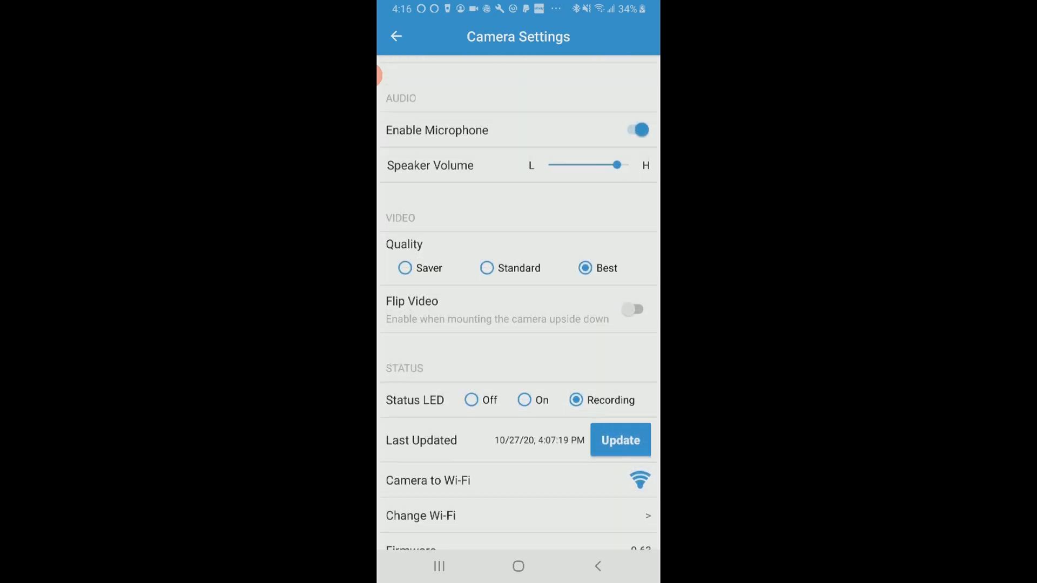
{"action": "scroll", "scroll_direction": "down", "scroll_amount": 3}
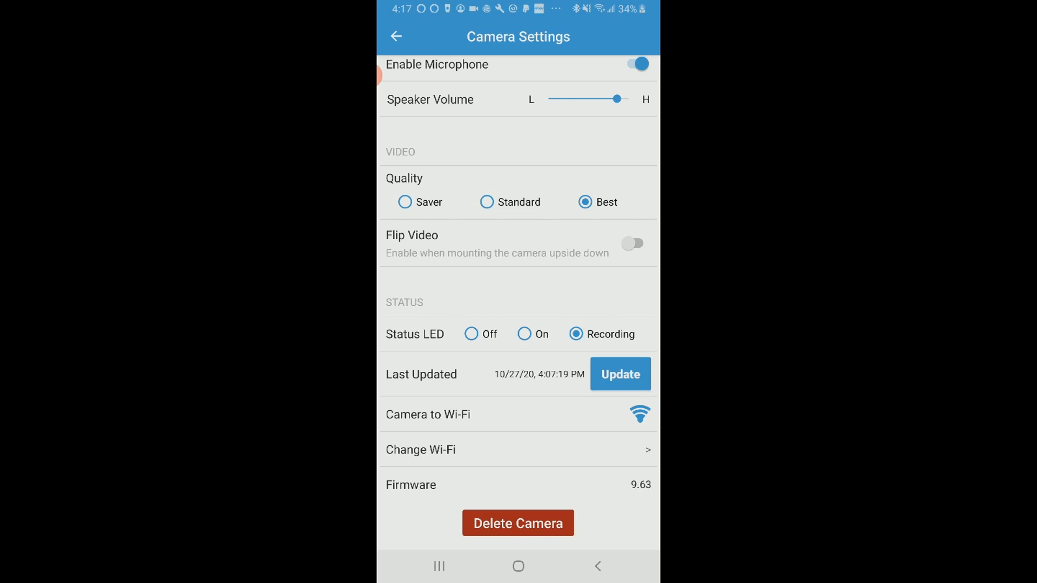
{"action": "left_click", "coordinate": [395, 37]}
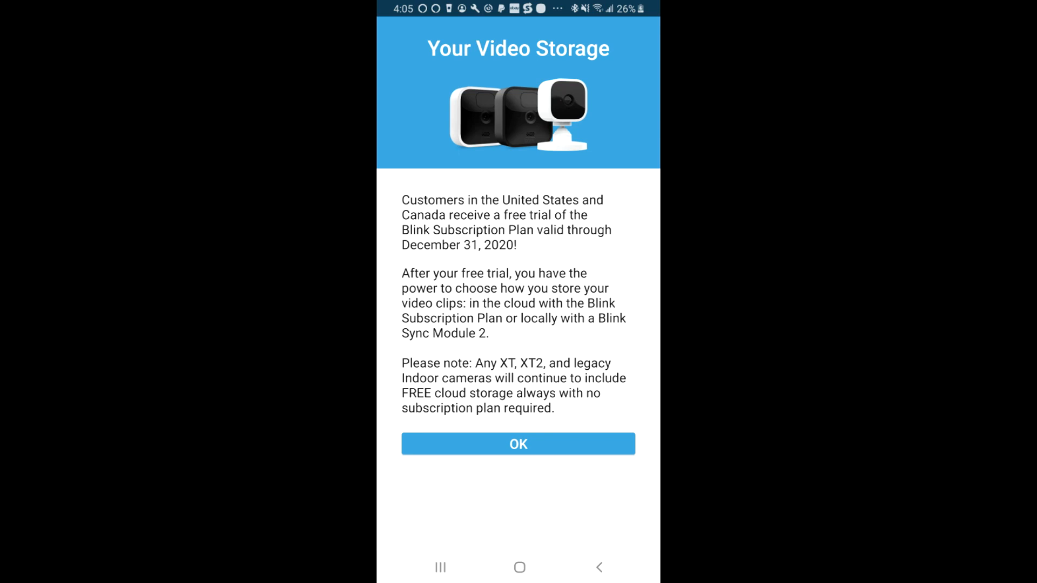
Dismiss the Your Video Storage free-trial dialog with OK.
{"action": "left_click", "coordinate": [517, 444]}
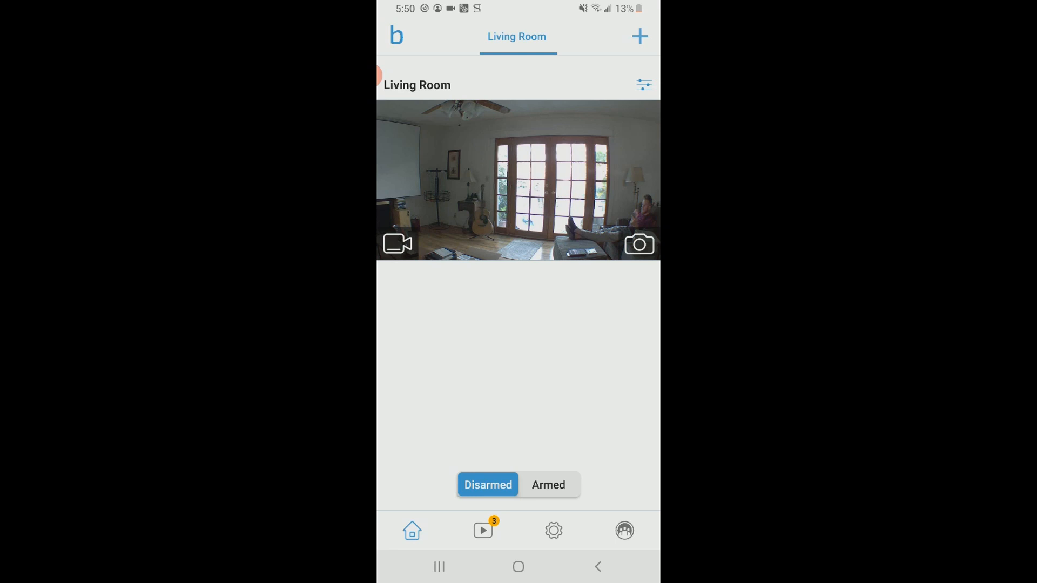
Show the clips list with today's Living Room recordings from the bottom bar.
{"action": "left_click", "coordinate": [482, 529]}
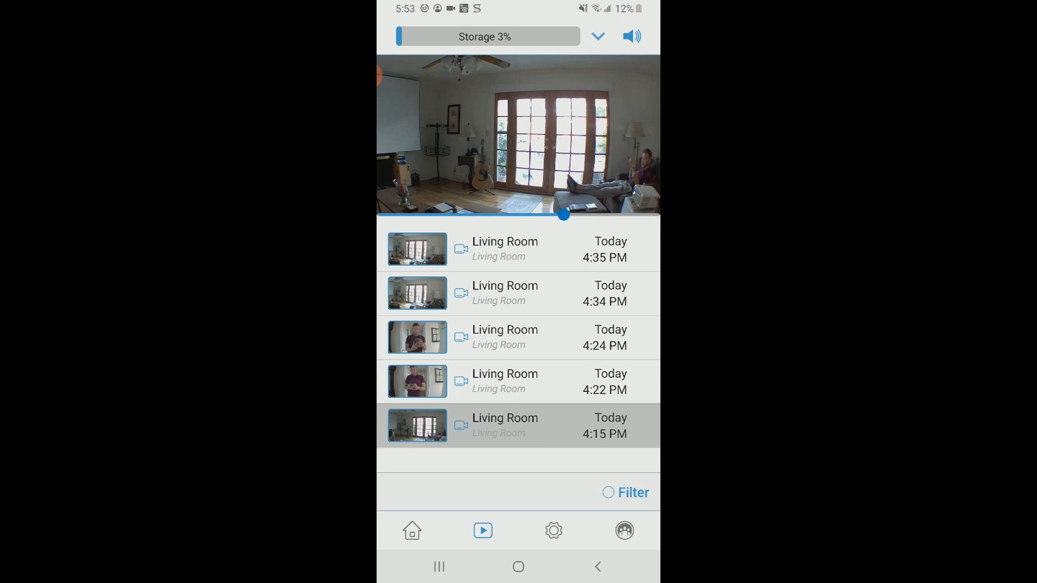
Play the 4:22 PM and 4:35 PM Living Room clips, then bring up Filter.
{"action": "left_click", "coordinate": [518, 134]}
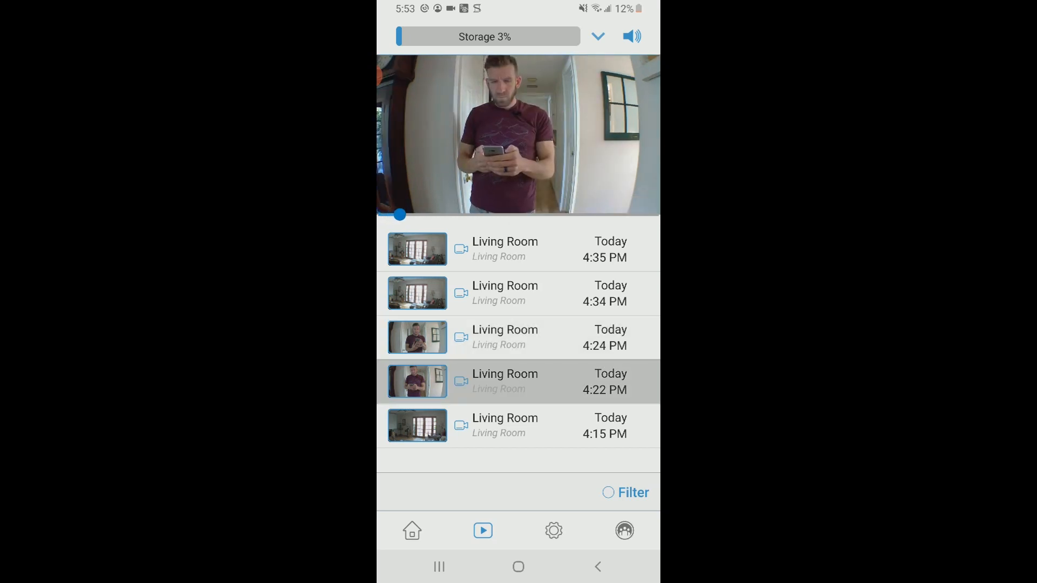
{"action": "left_click", "coordinate": [518, 250]}
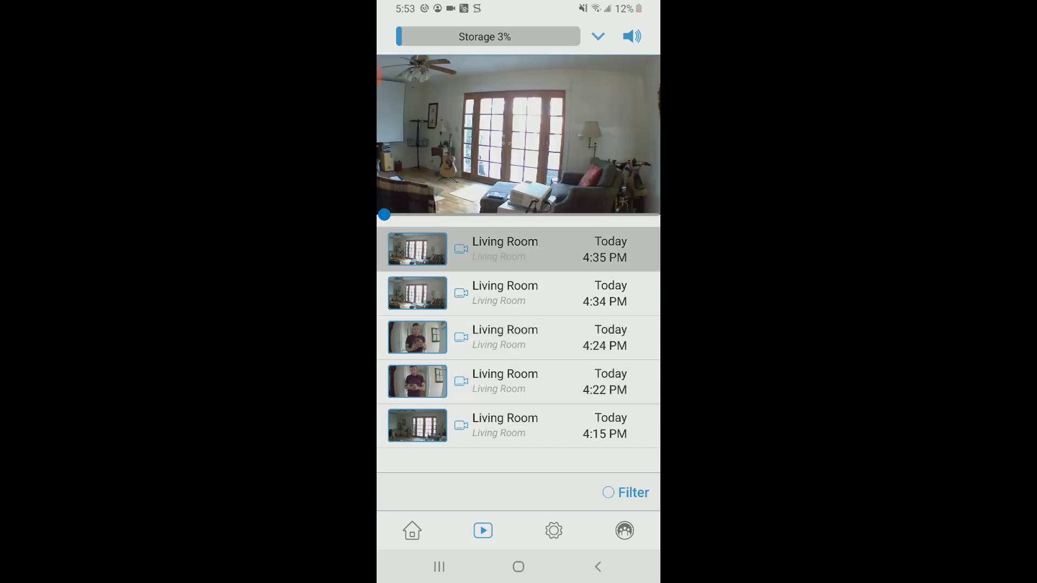
{"action": "left_click", "coordinate": [632, 492]}
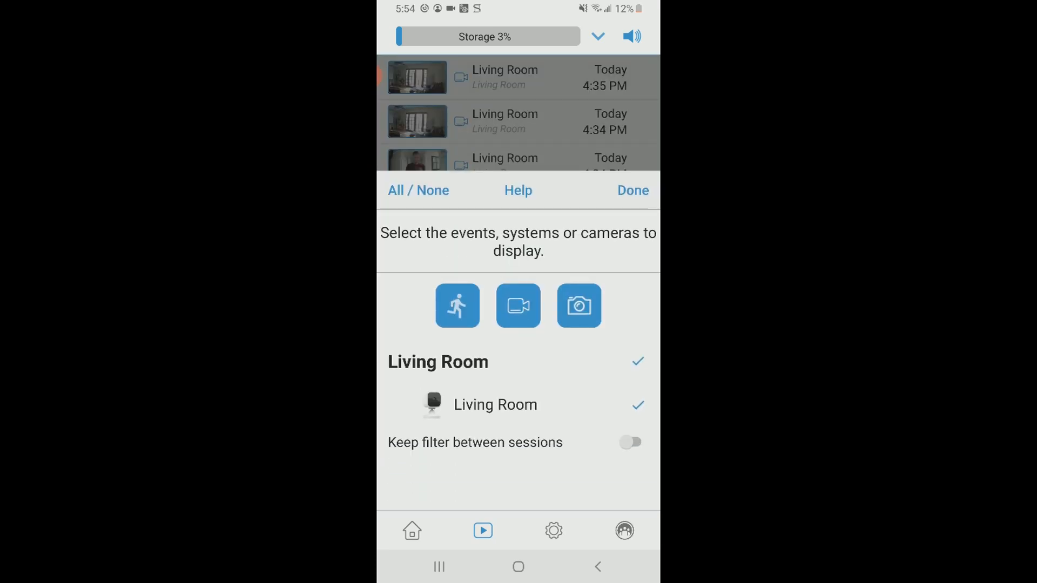
Toggle the event filters so only motion clips show, hide recorded clips, and confirm with Done.
{"action": "left_click", "coordinate": [457, 305]}
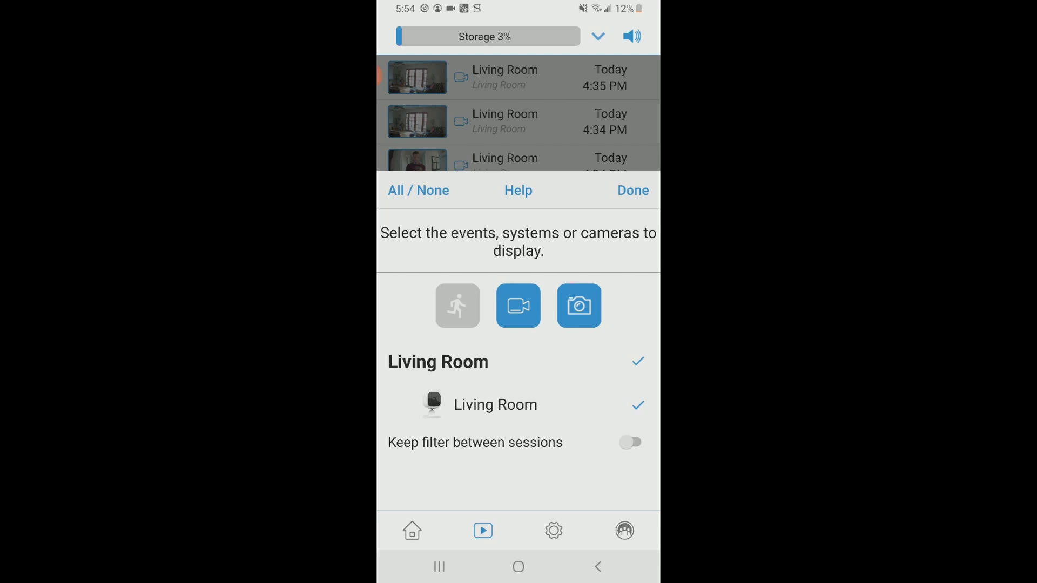
{"action": "left_click", "coordinate": [457, 305]}
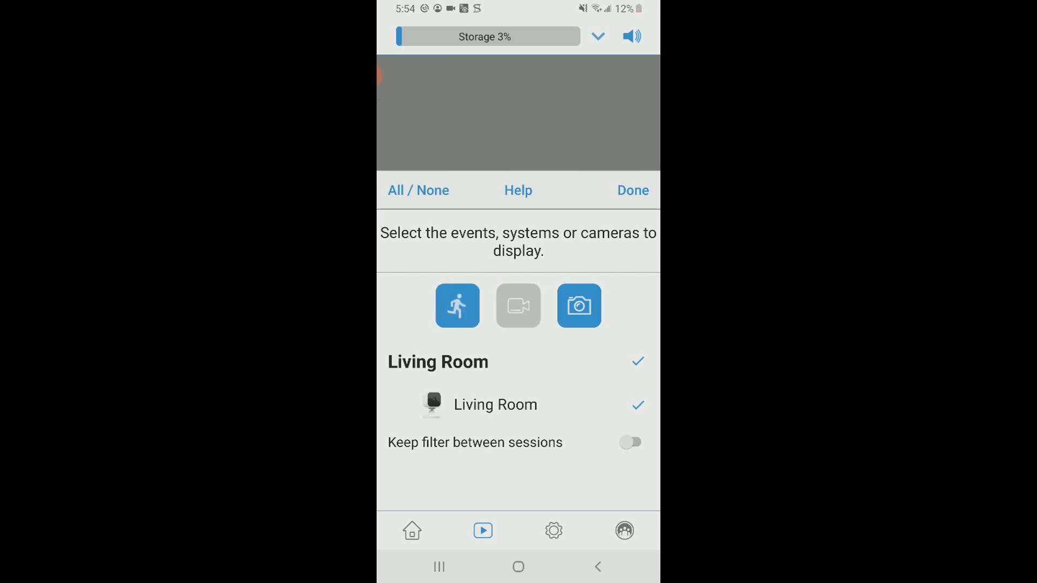
{"action": "left_click", "coordinate": [518, 305]}
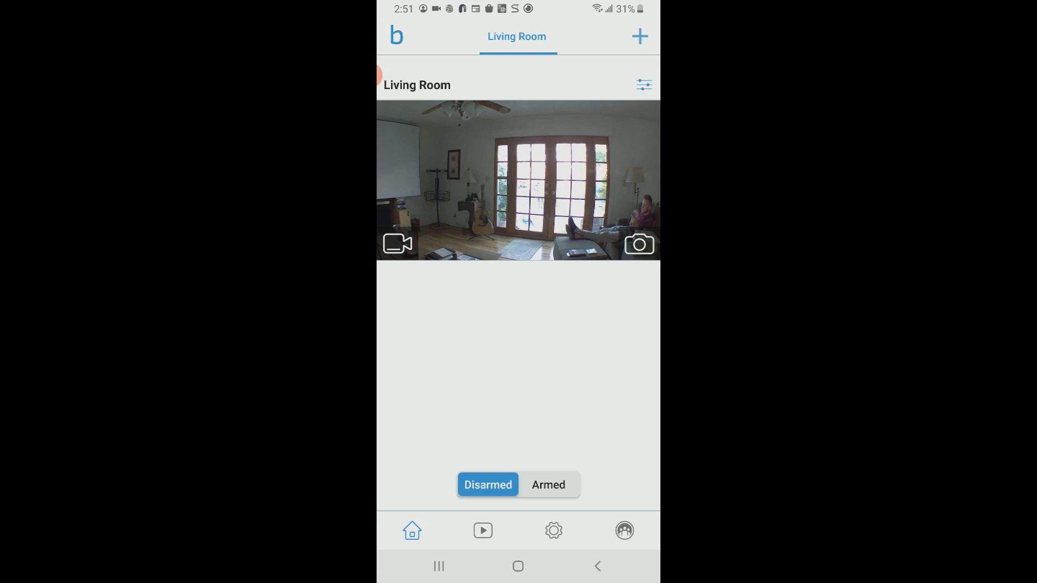
Arm the system, view the two new motion clips in the clips list, then exit to the Android home screen.
{"action": "left_click", "coordinate": [548, 486]}
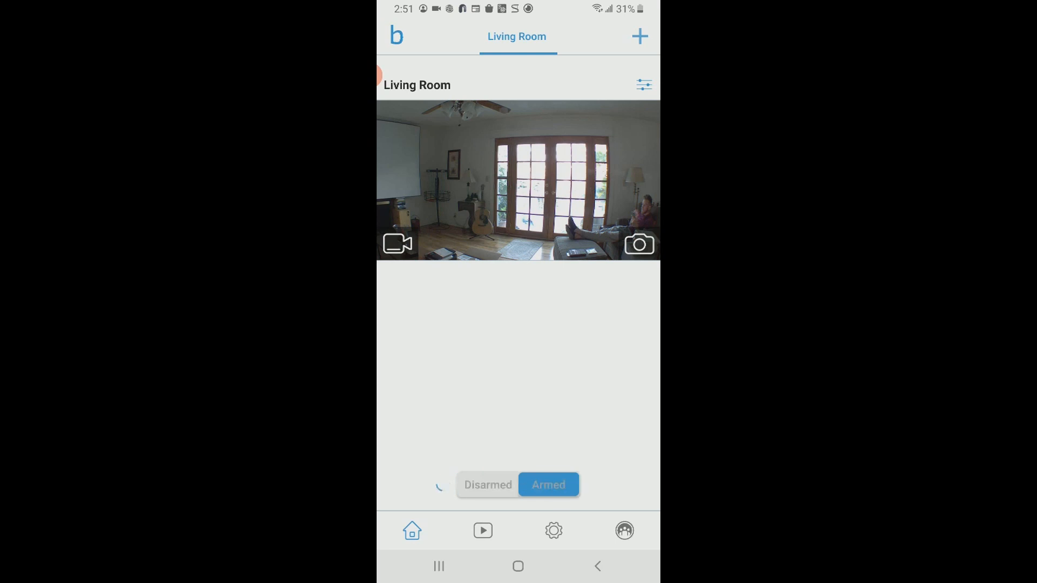
{"action": "left_click", "coordinate": [548, 485]}
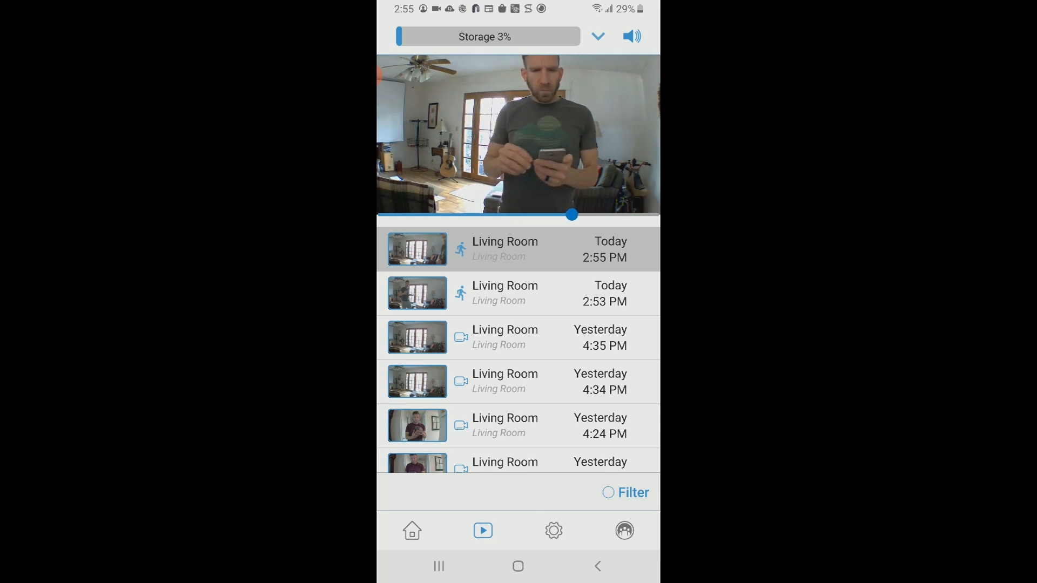
{"action": "left_click", "coordinate": [518, 566]}
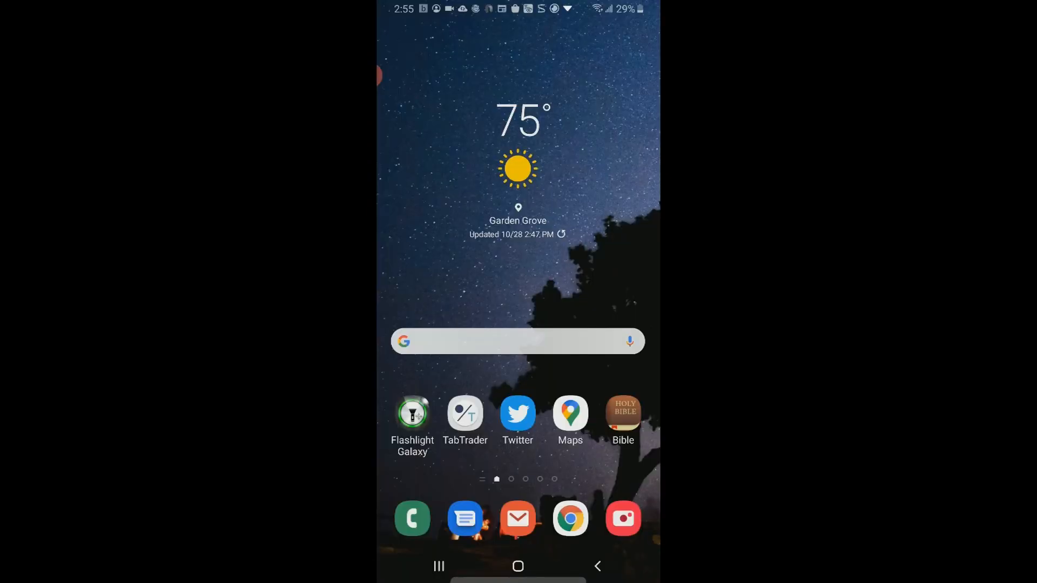